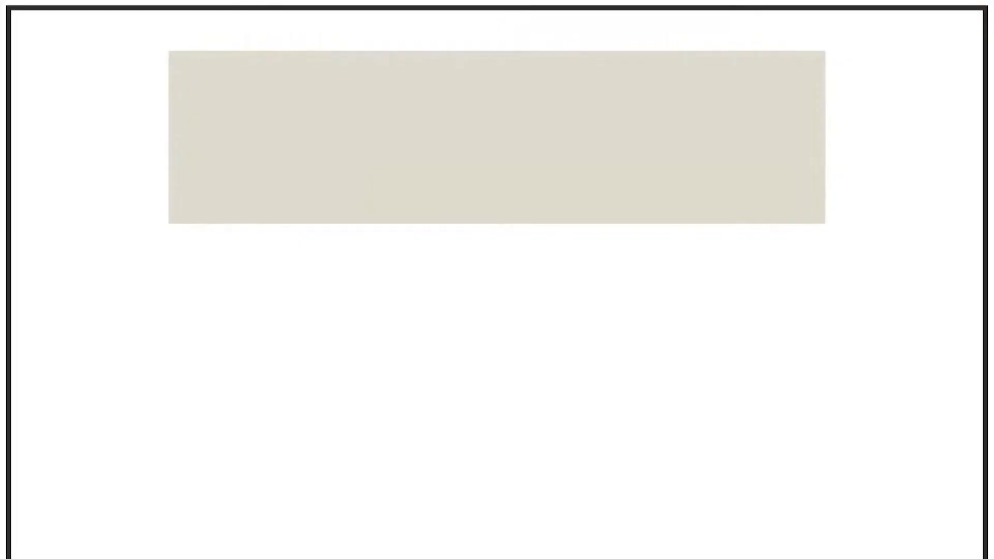
Write the name 'TangibleGrid' into the beige title banner
text(TangibleGr)
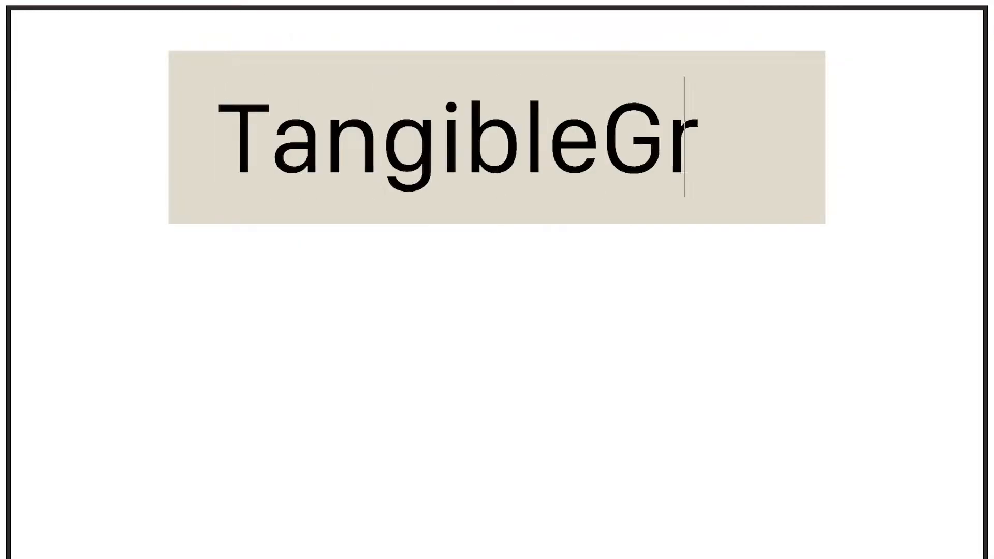
text(id)
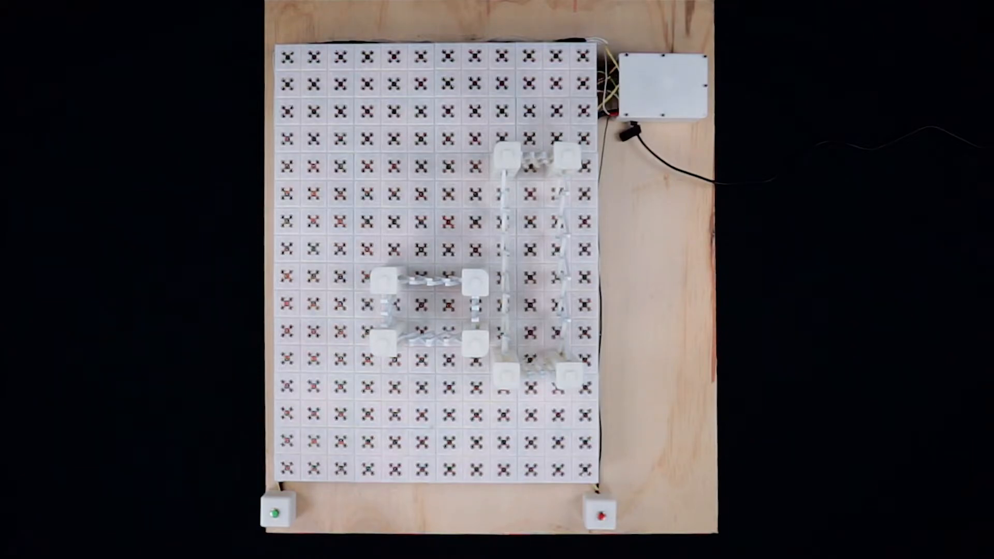
Press the bottom-left button on the board after the two bracket frames are assembled
click(278, 517)
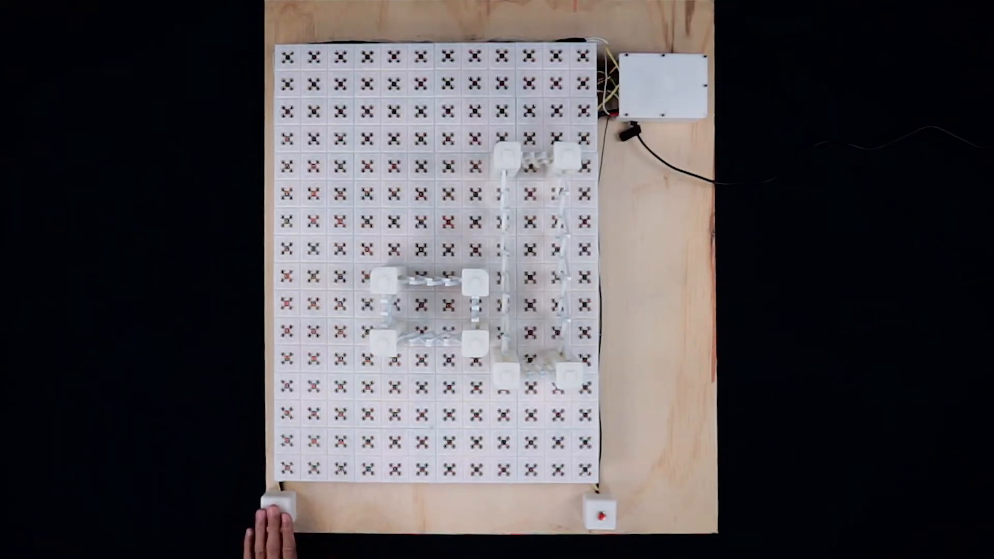